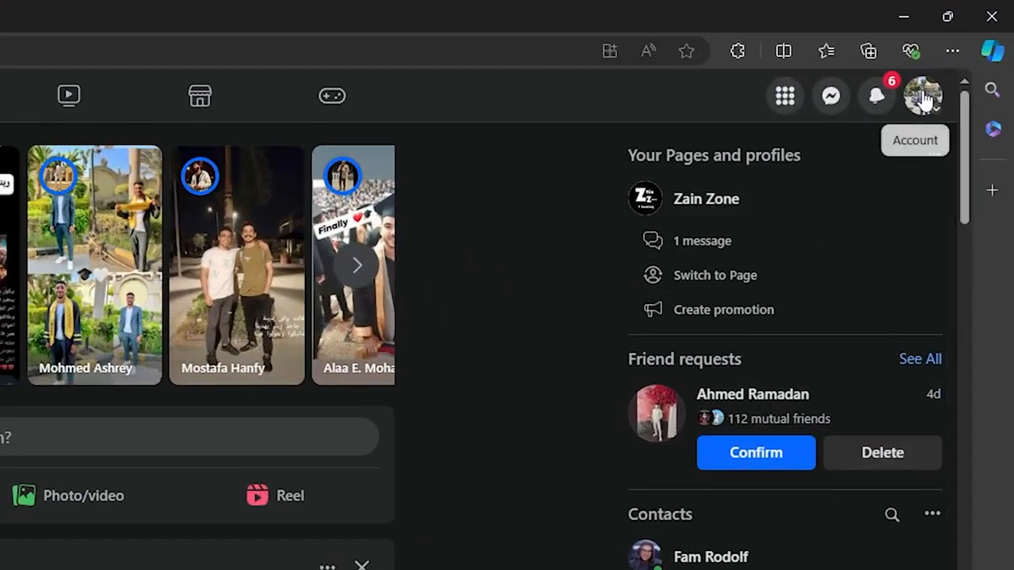
Go to your own profile page from the account avatar menu.
left_click(929, 96)
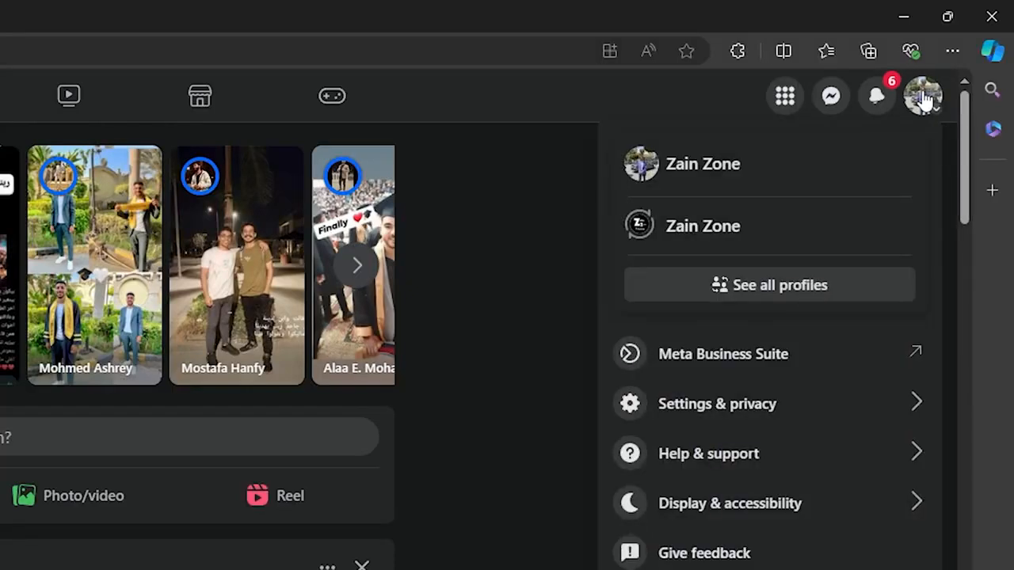
mouse_move(715, 210)
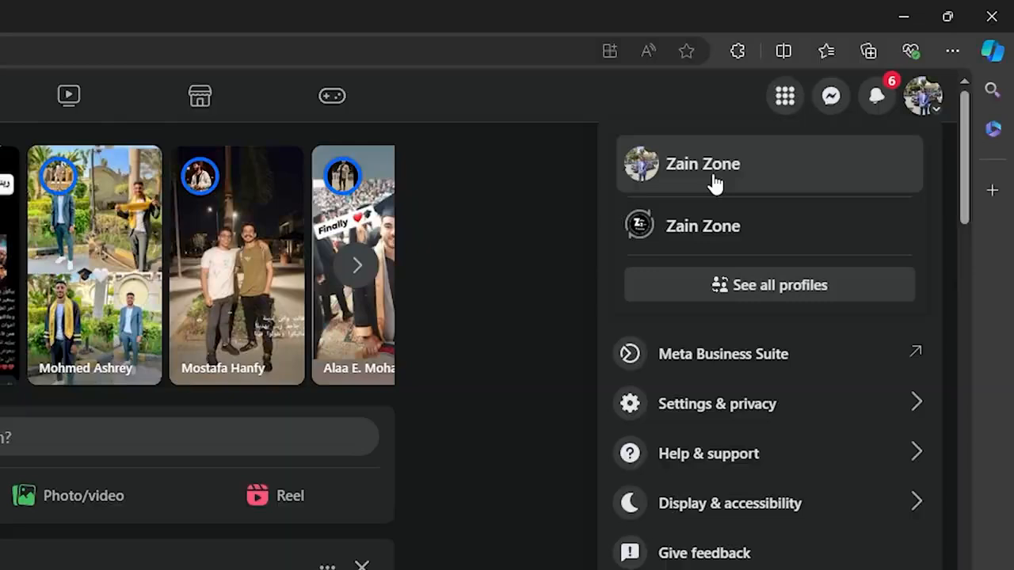
mouse_move(659, 169)
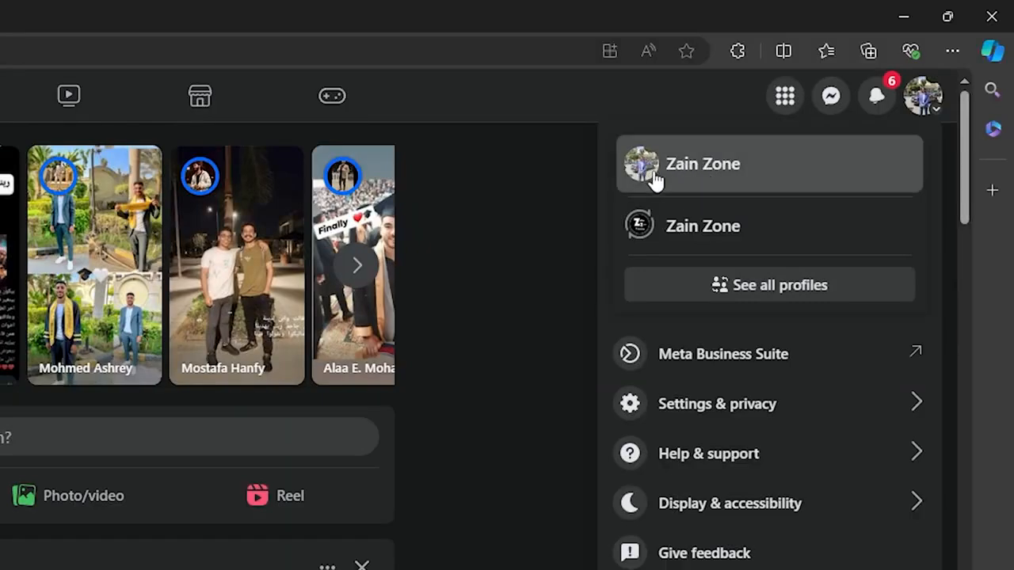
left_click(702, 164)
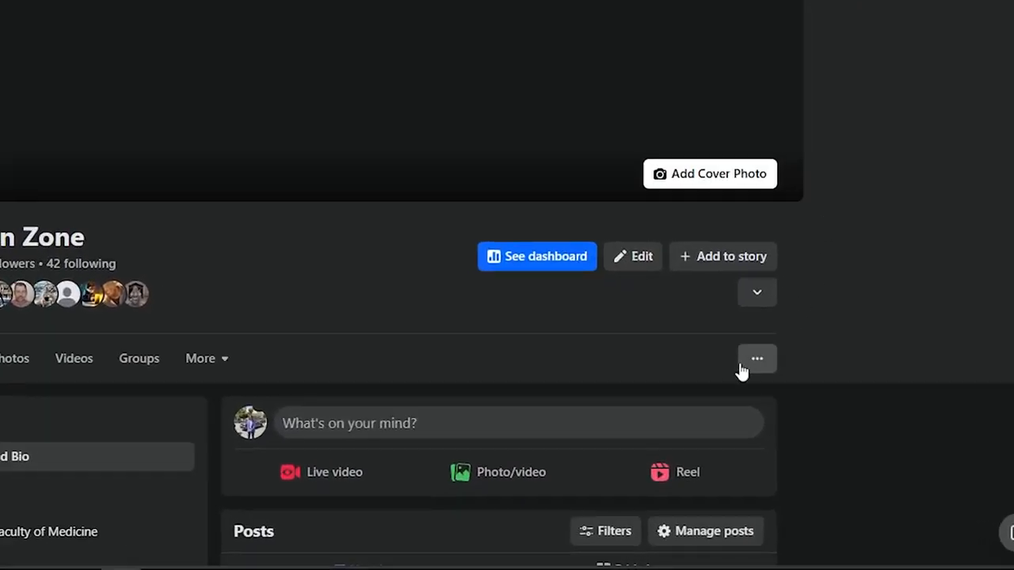
left_click(756, 358)
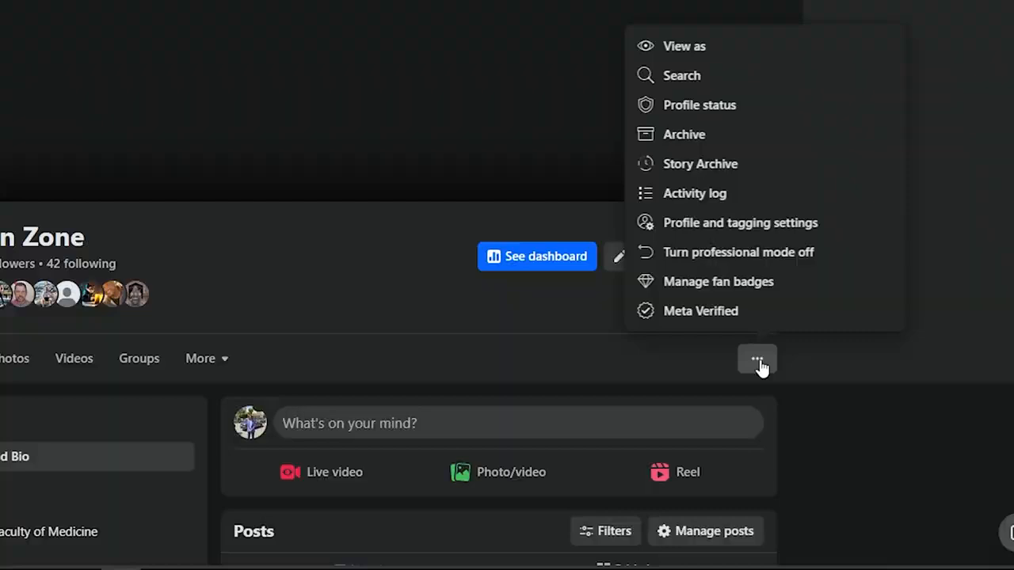
mouse_move(717, 52)
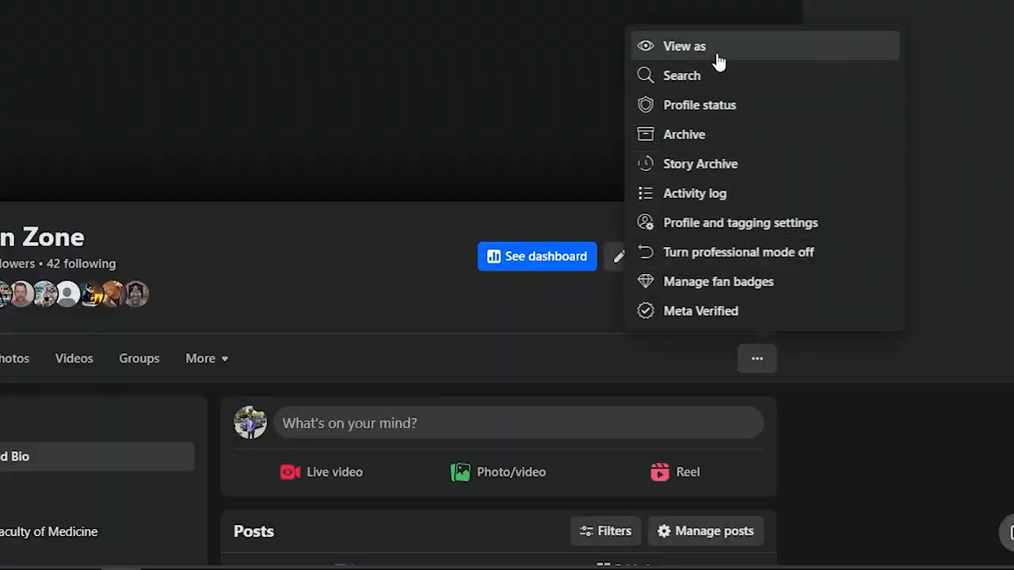
mouse_move(727, 104)
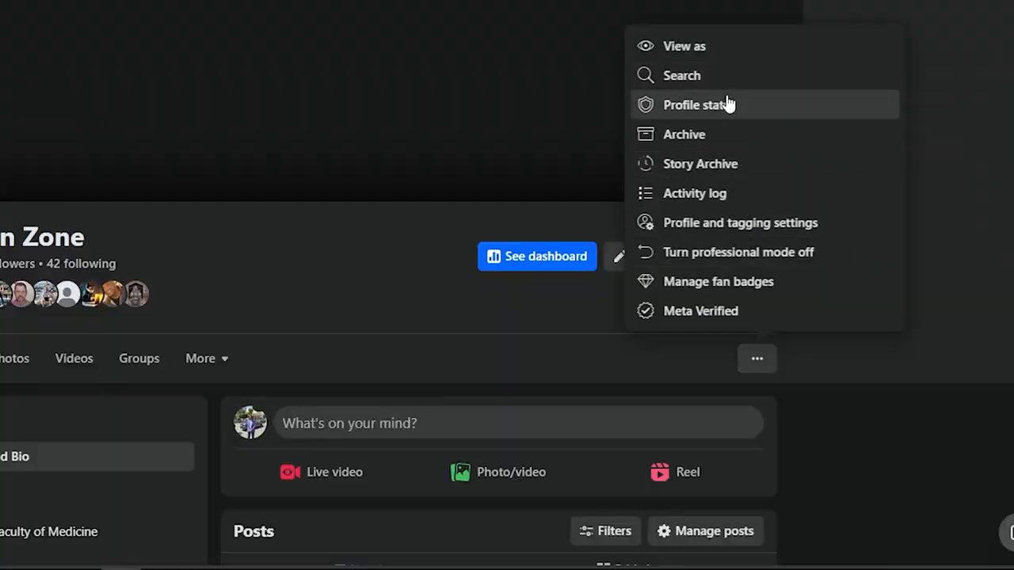
mouse_move(725, 122)
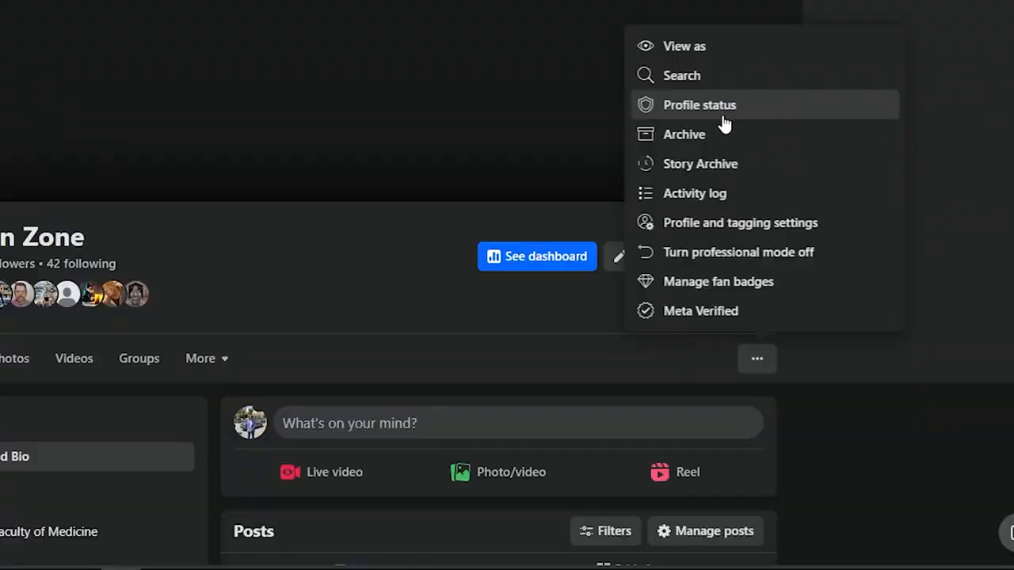
mouse_move(727, 315)
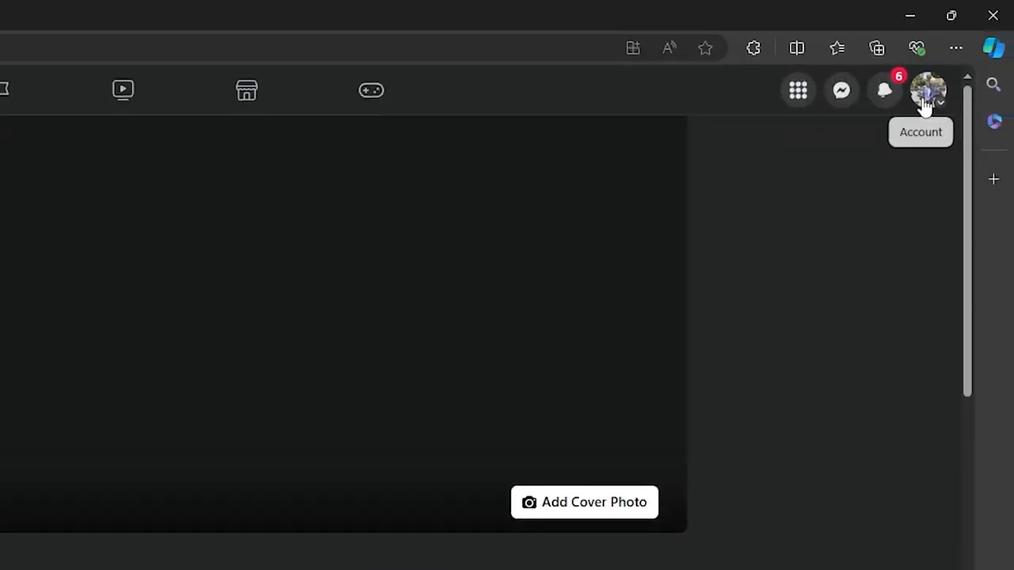
Choose Help & support, then Report a problem, from the account menu.
left_click(939, 89)
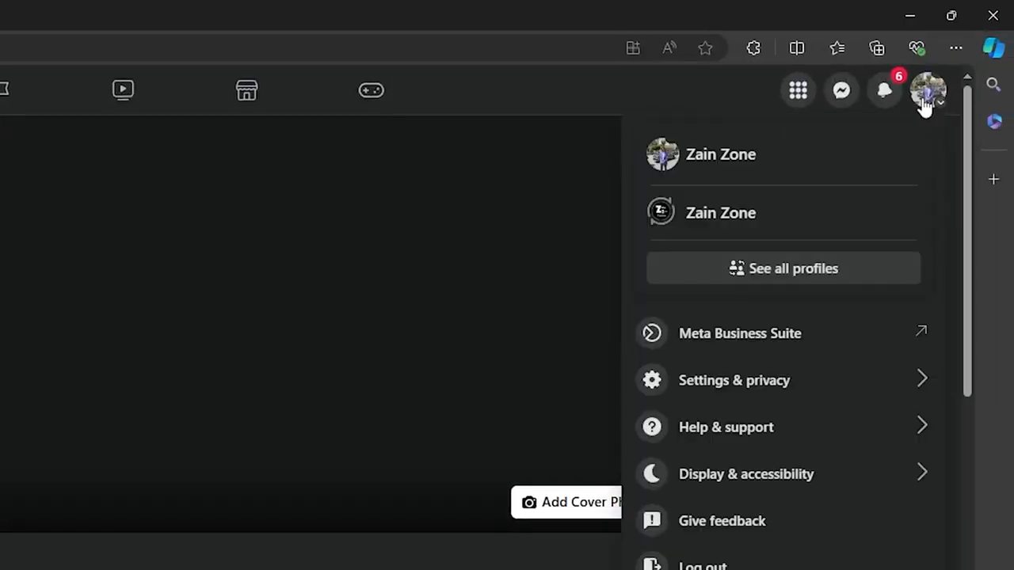
mouse_move(796, 437)
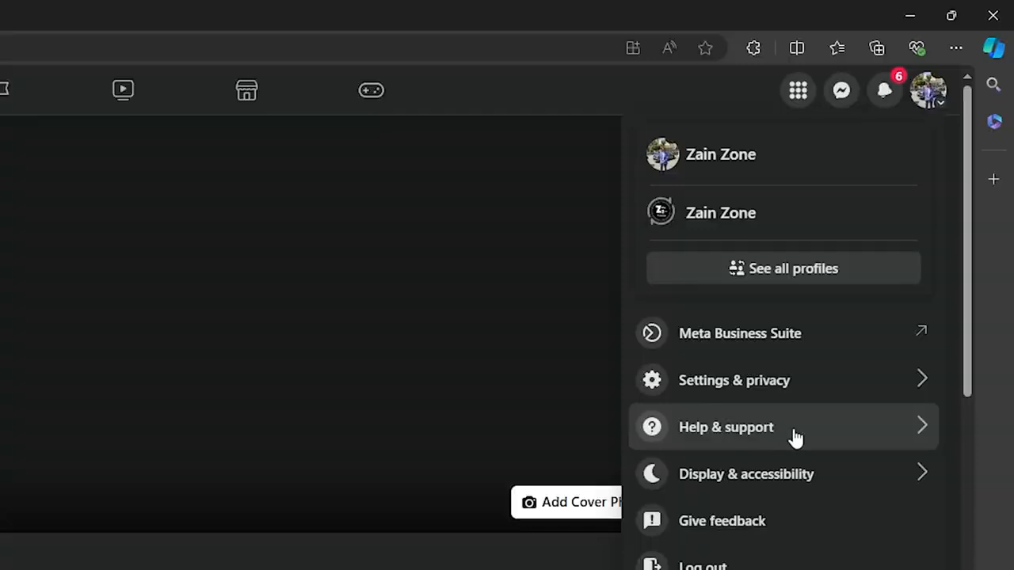
left_click(725, 427)
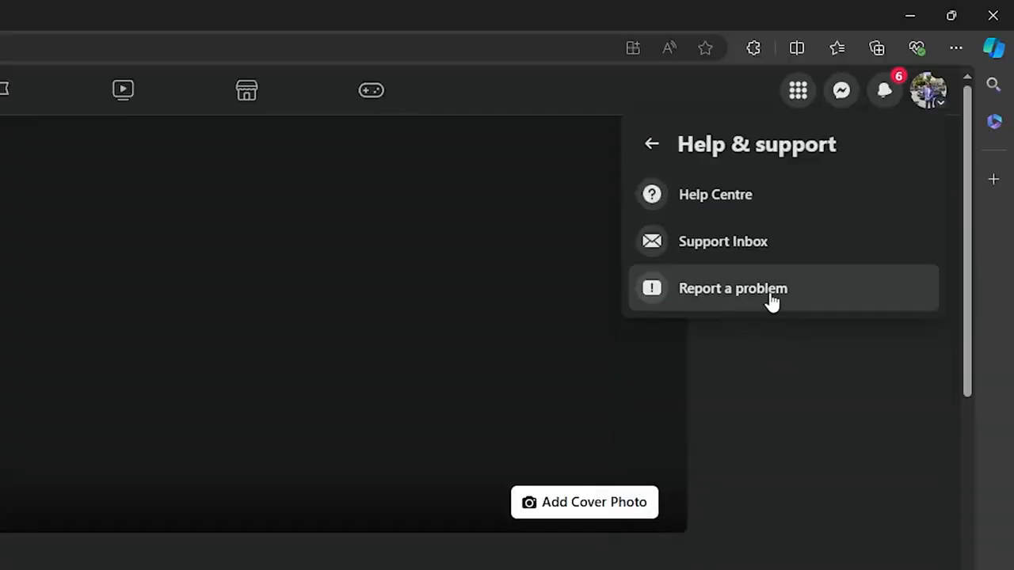
left_click(732, 289)
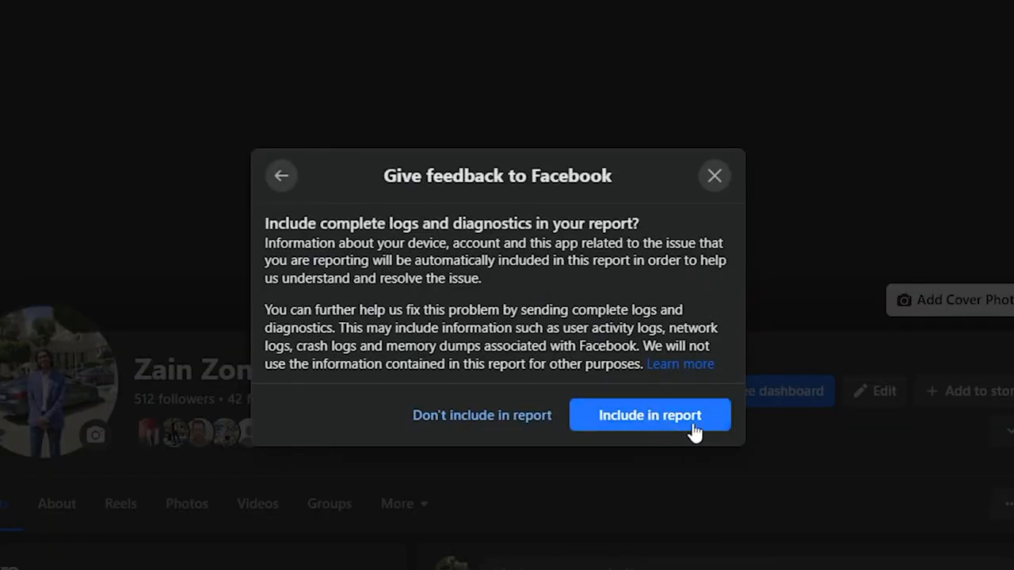
Include full logs and diagnostics, then choose Pages as the feedback area.
left_click(650, 415)
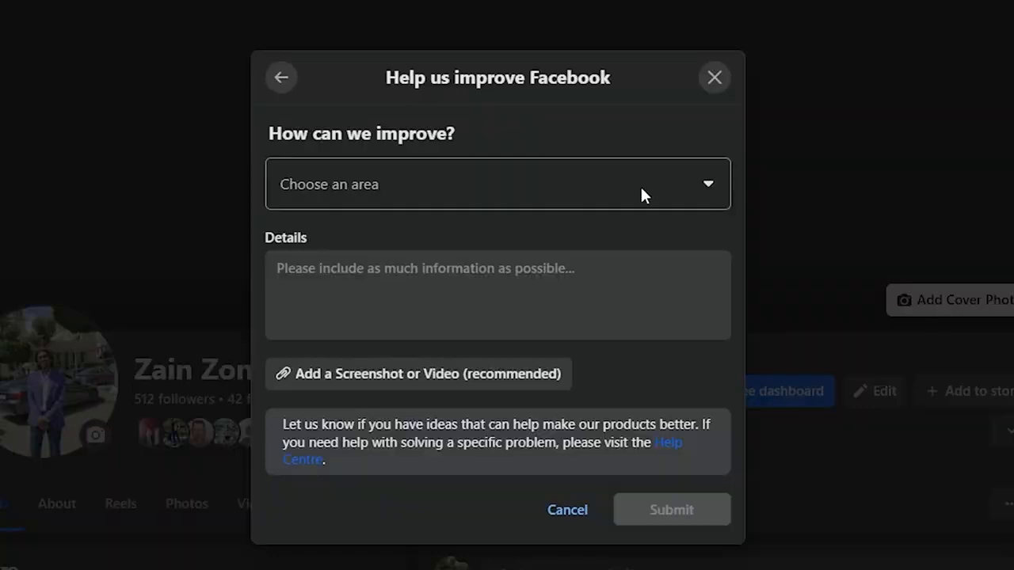
left_click(498, 184)
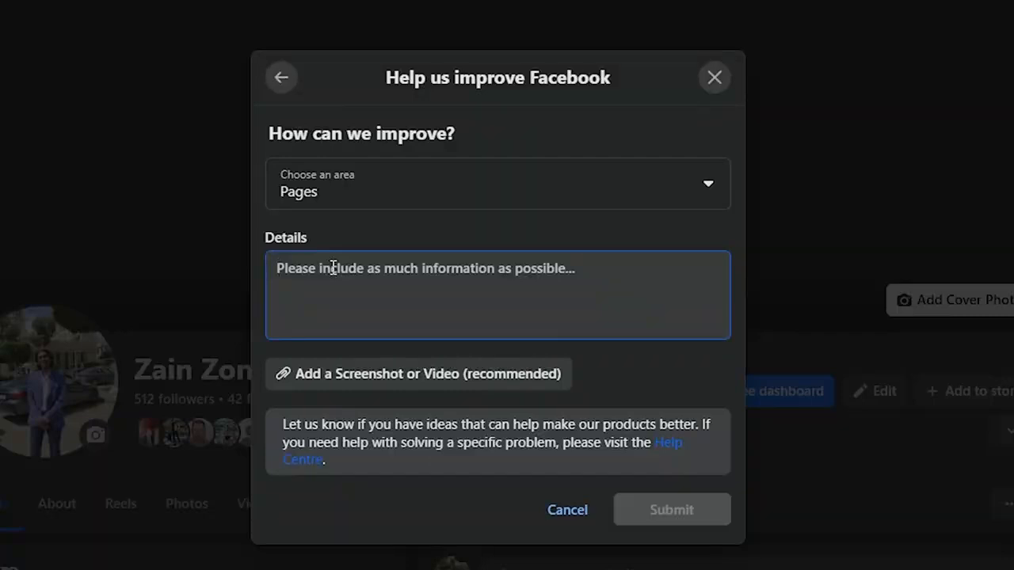
Submit the details 'Good morning, switch to classic' as feedback.
type("Good morning")
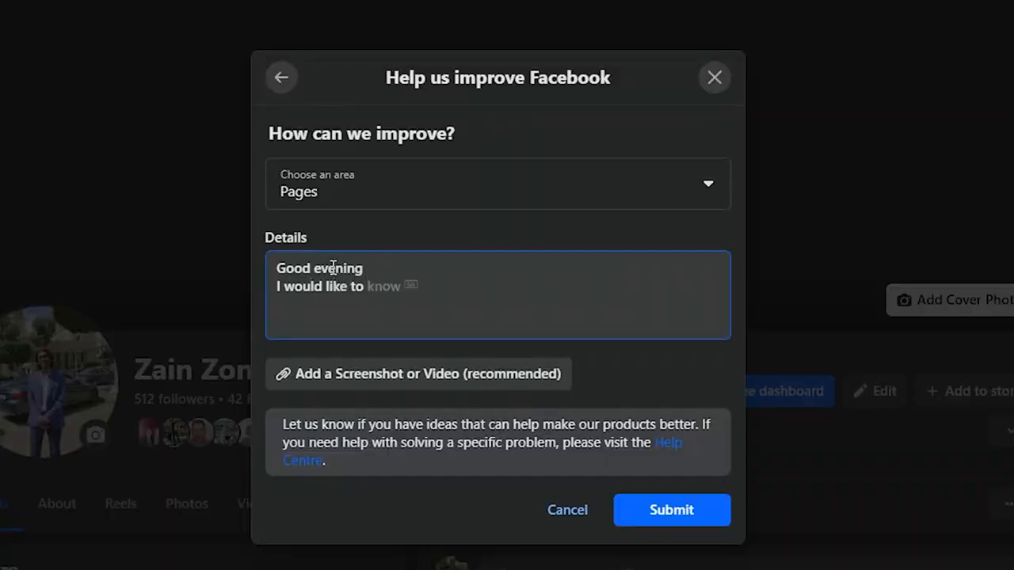
type("switch to classic facebook page")
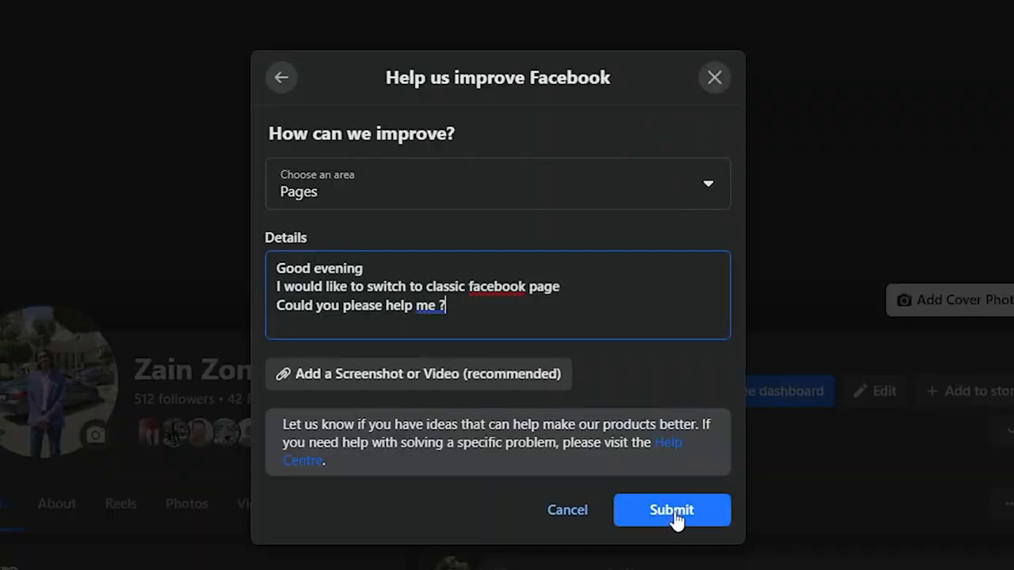
left_click(671, 510)
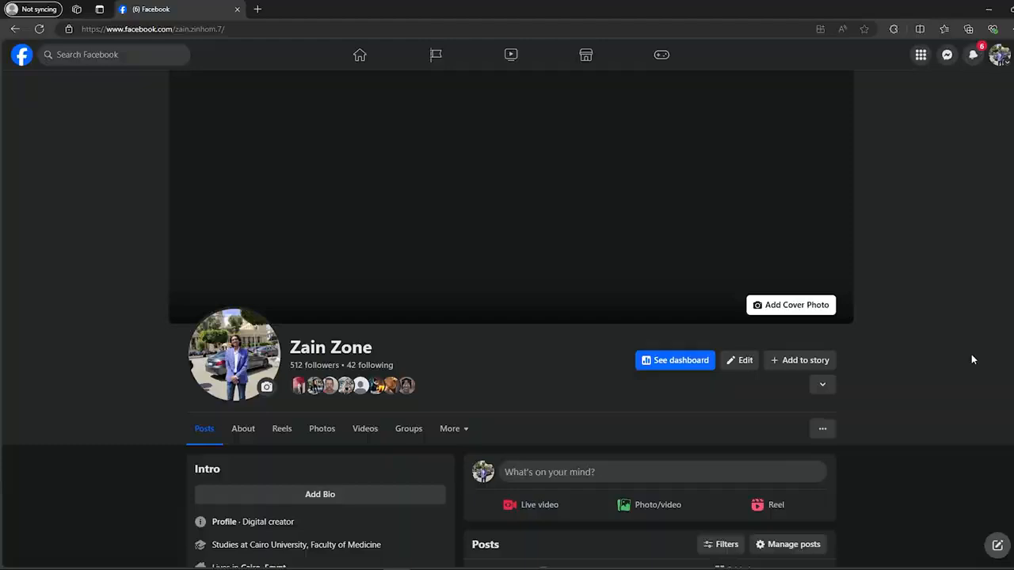